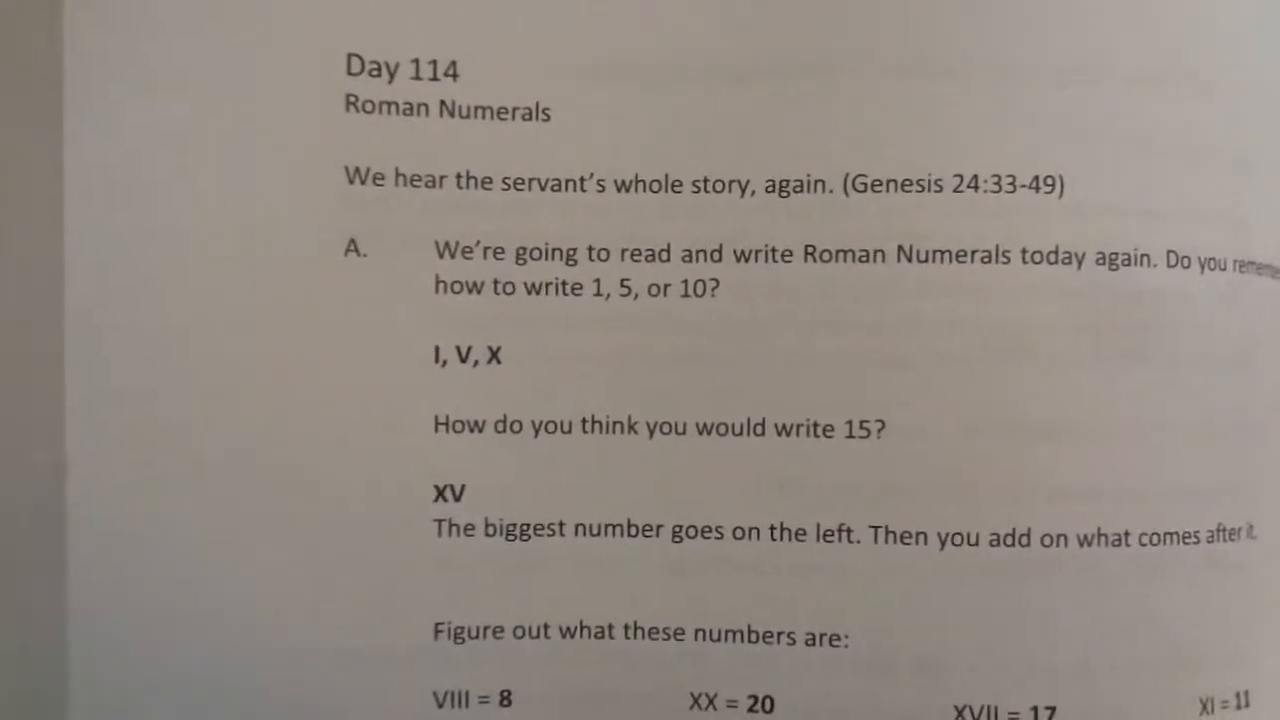
scroll(down, 3)
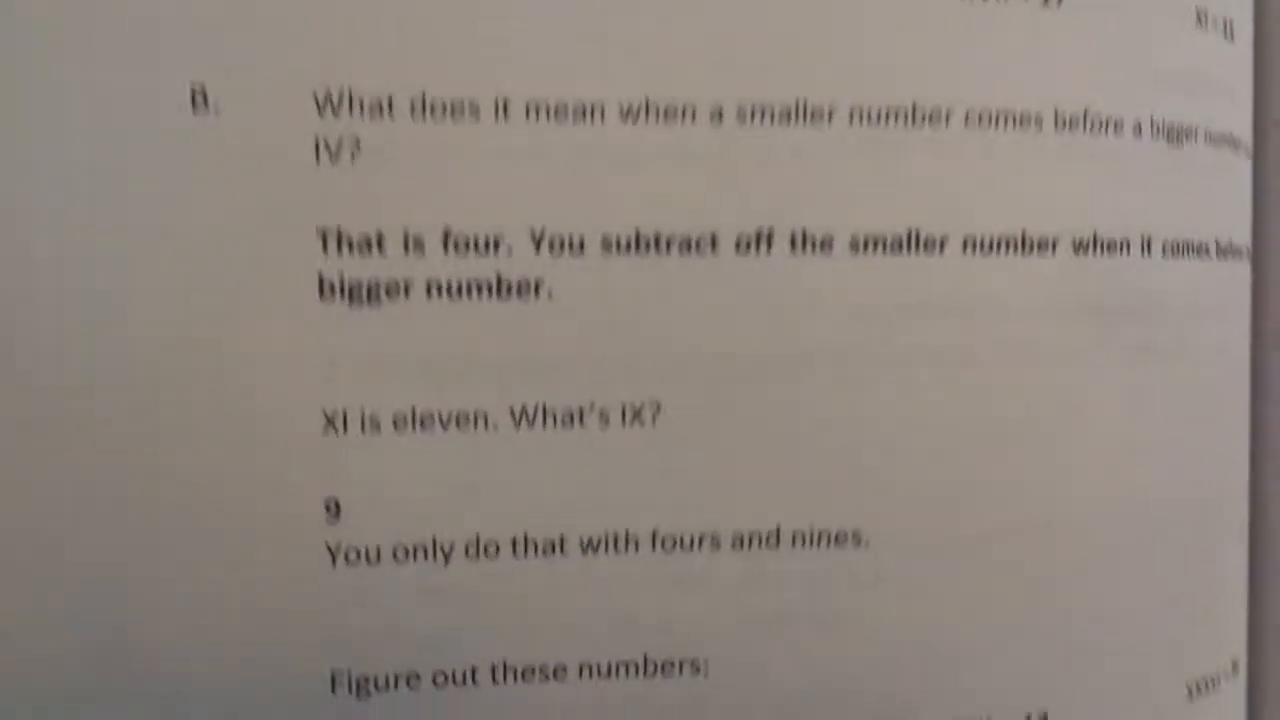